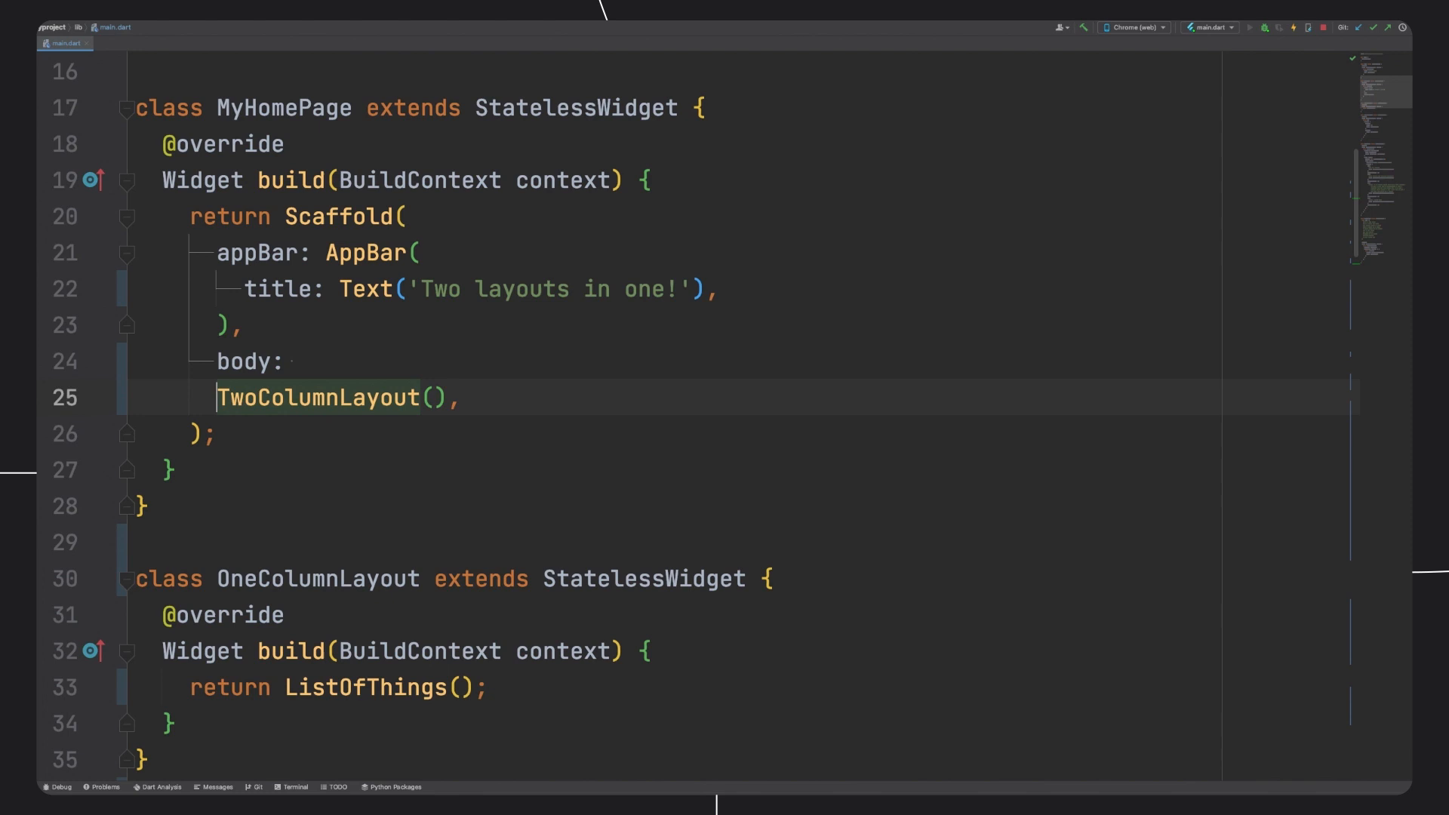
- Add MediaQuery.of(context).size.width > 600 ? TwoColumnLayout() ahead of the existing body layout
type("MediaQuery.of(context)")
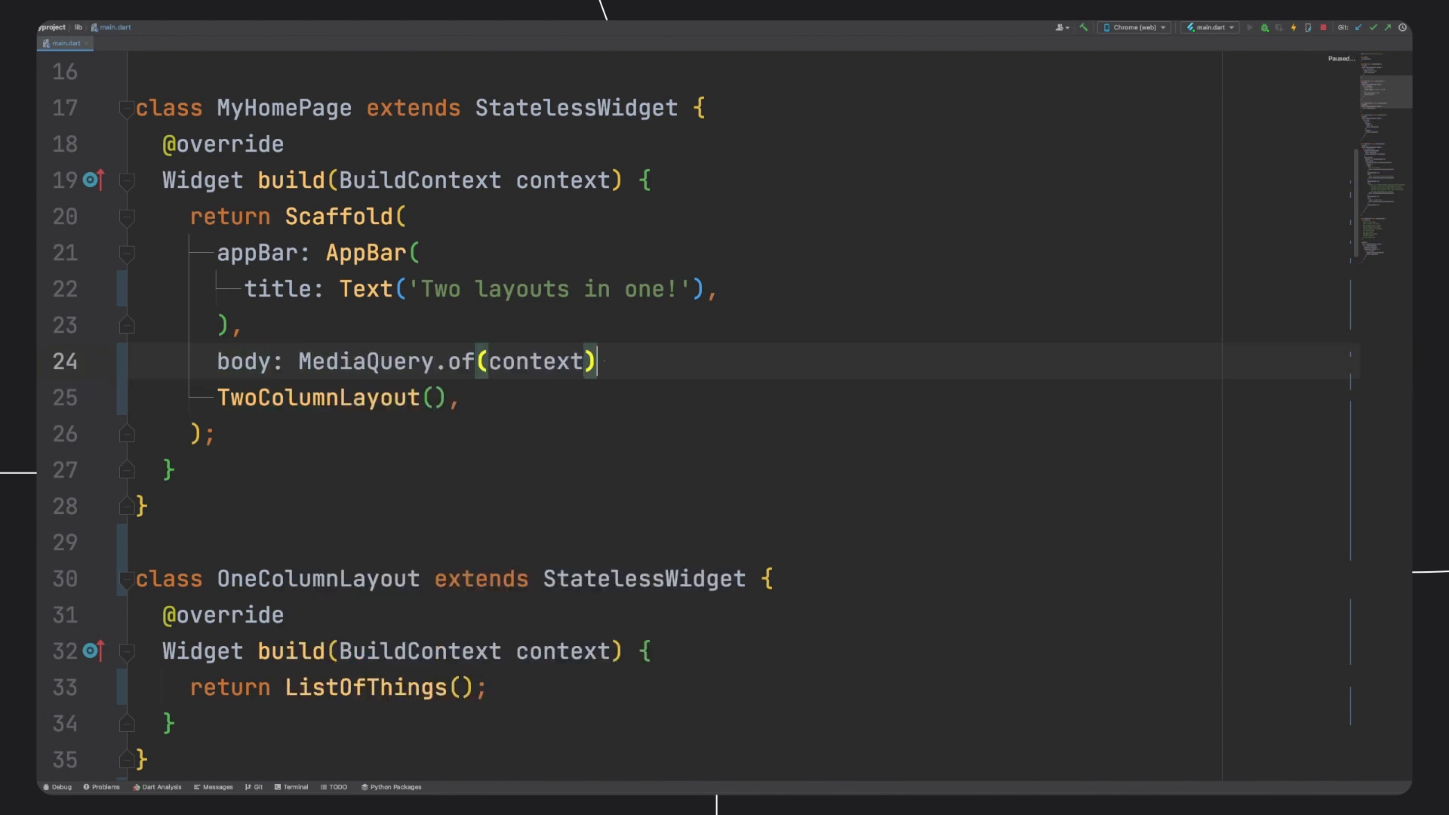
type(".size.width > 600")
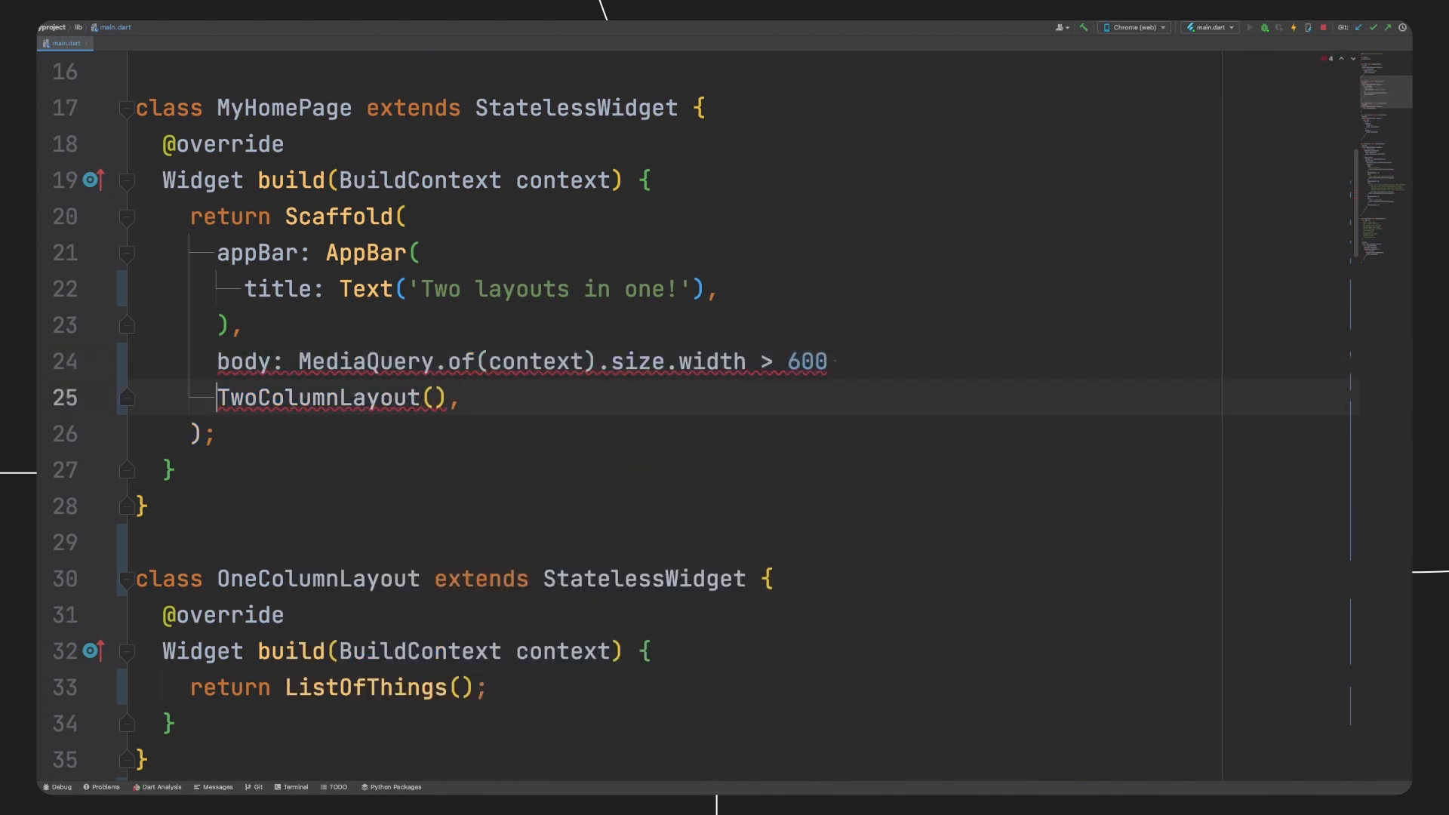
type("? TwoColumnLayout()")
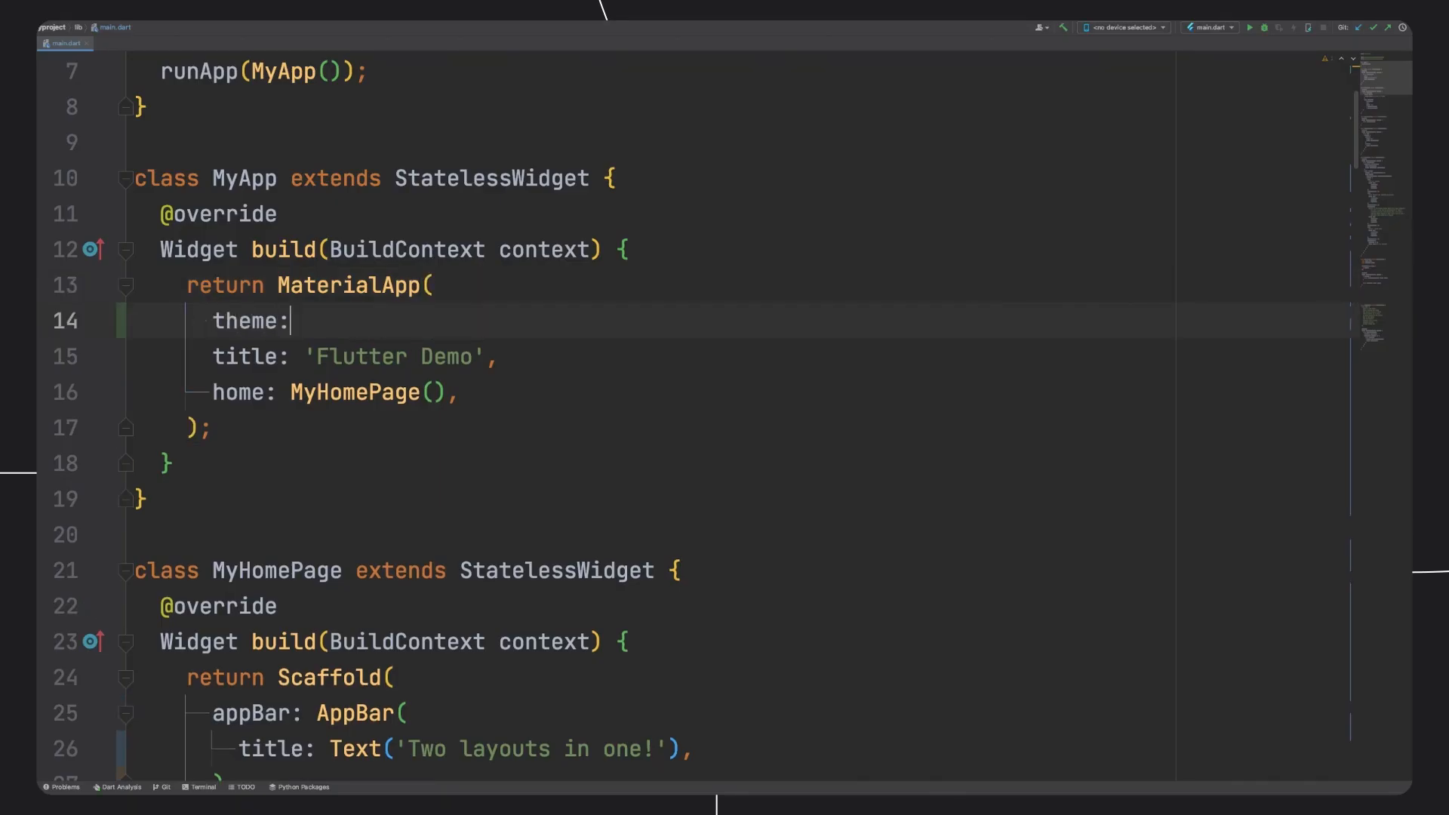
- Add theme: ThemeData with visualDensity comfortable when Platform.isLinux, compact otherwise, and run the previews
type("ThemeData(")
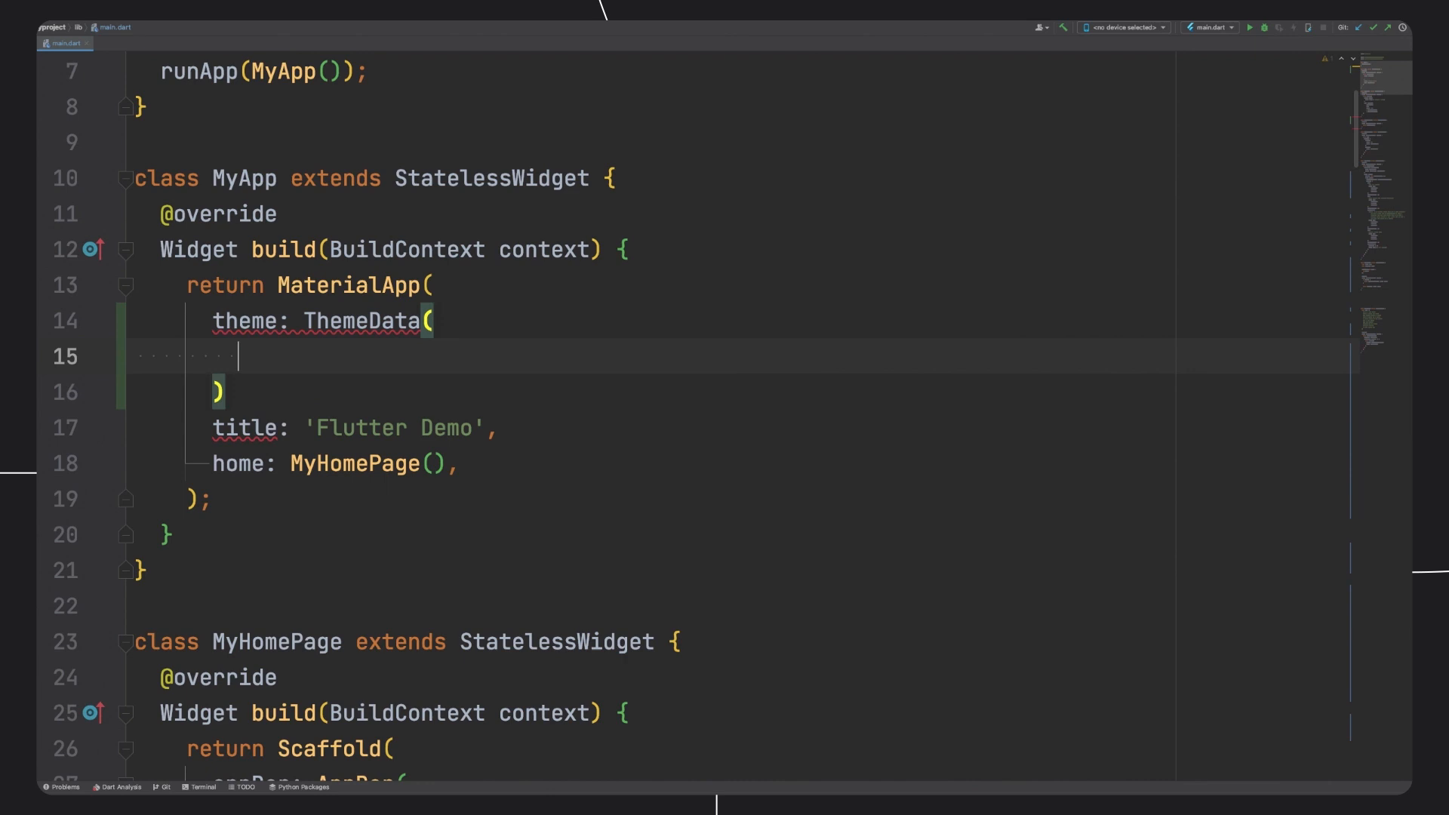
type(",")
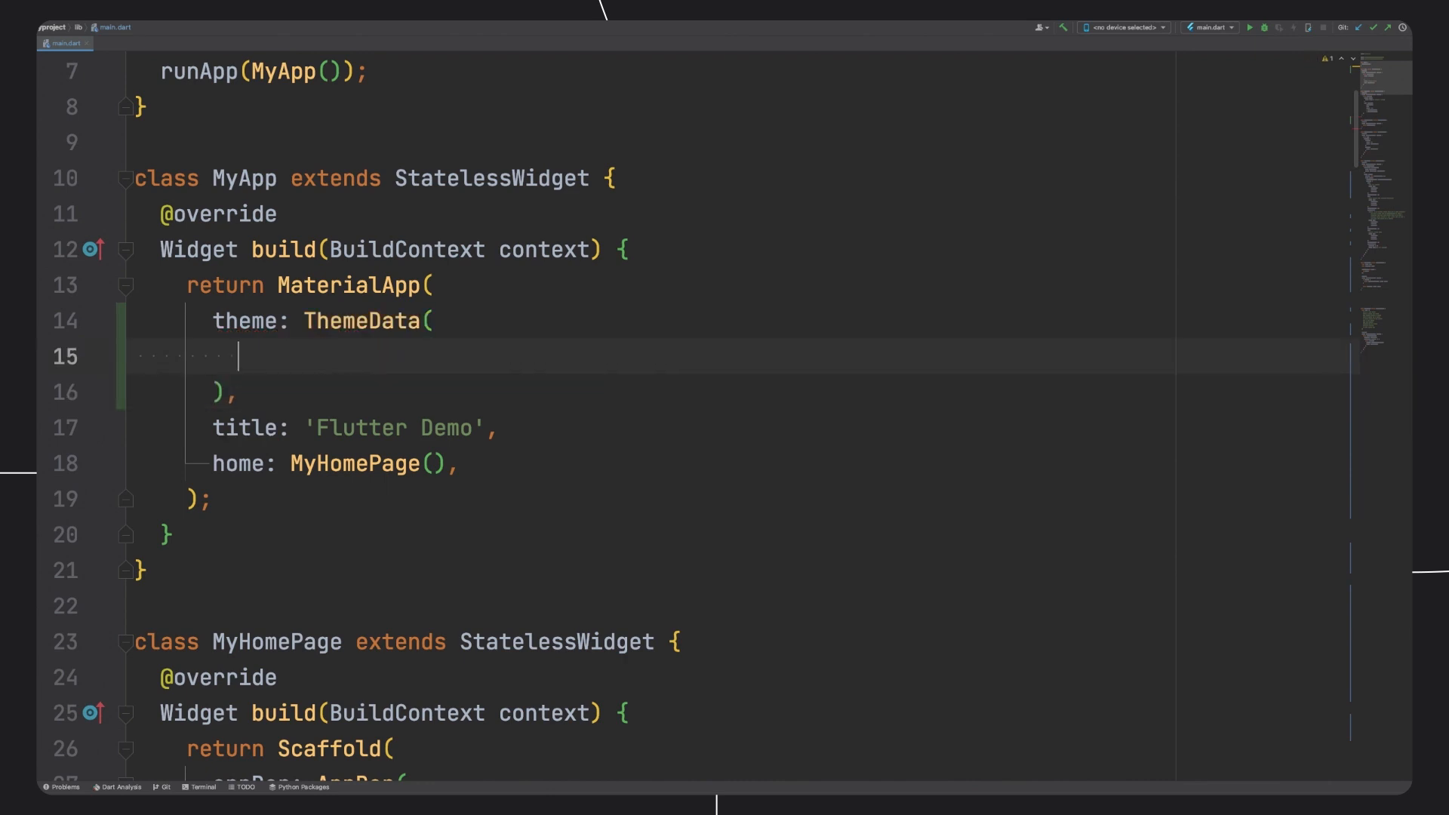
type("visualDensity:")
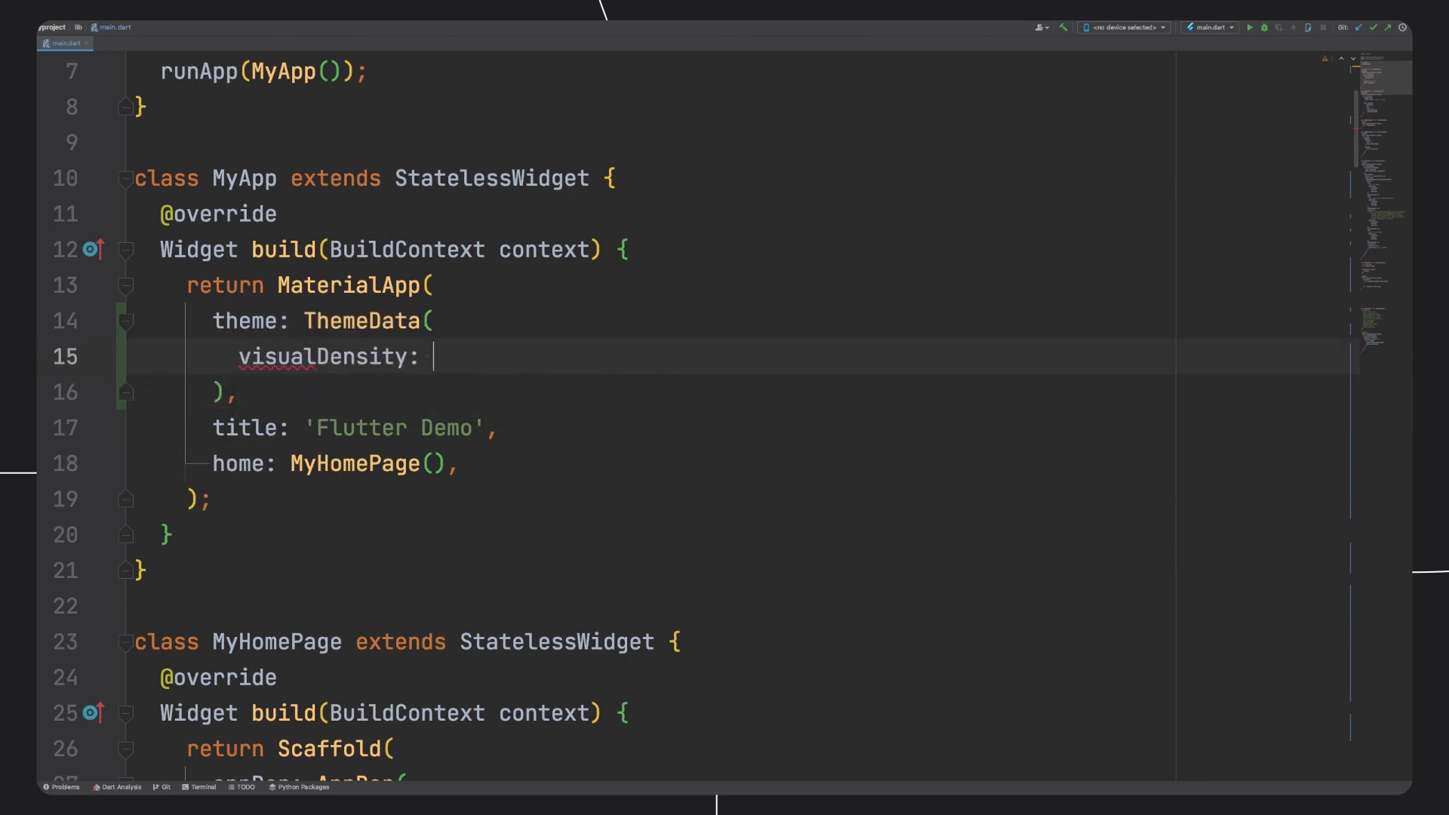
type("Platform.isLinux")
type("?")
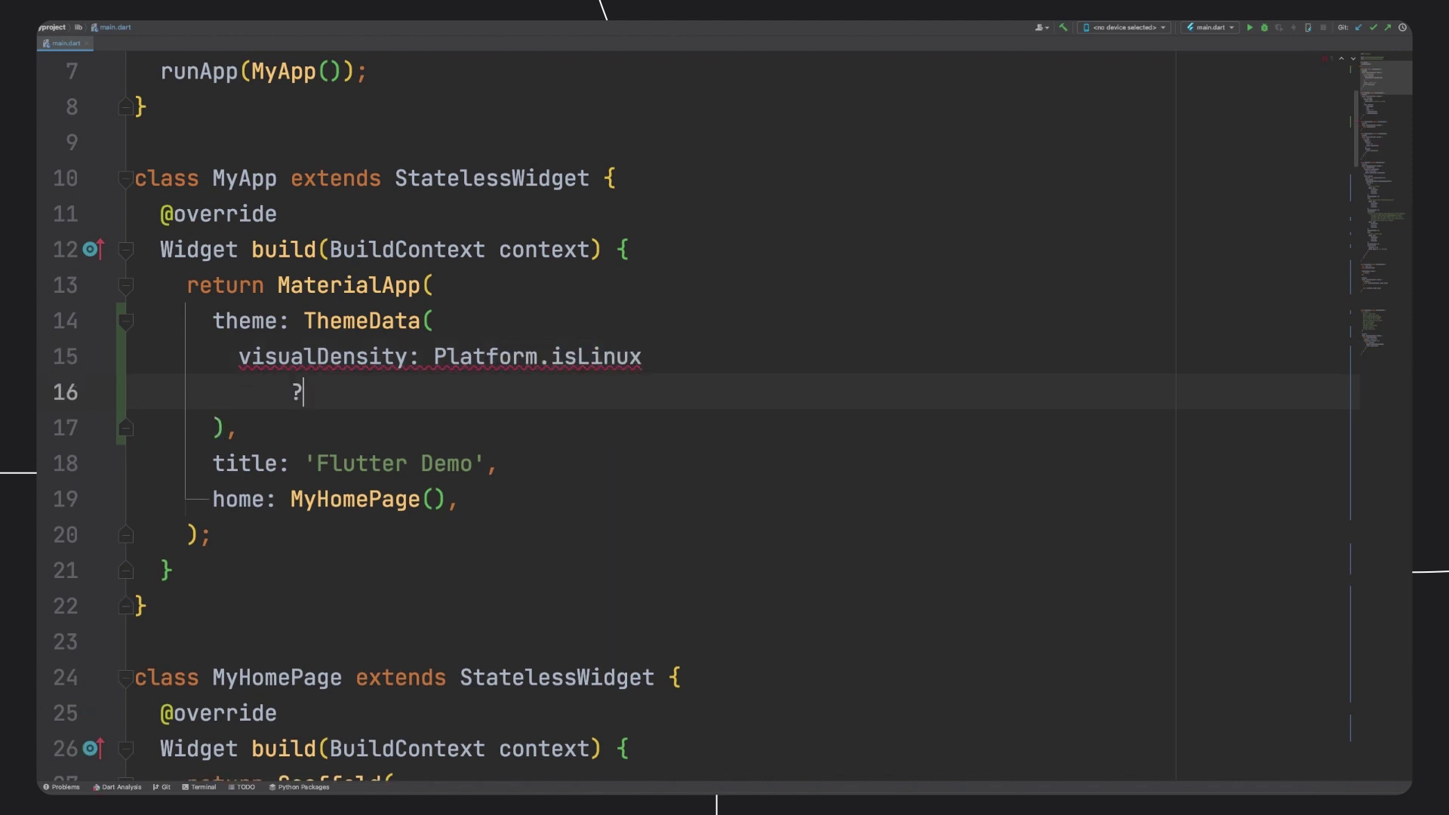
type("VisualDensity.comfortable")
type(":")
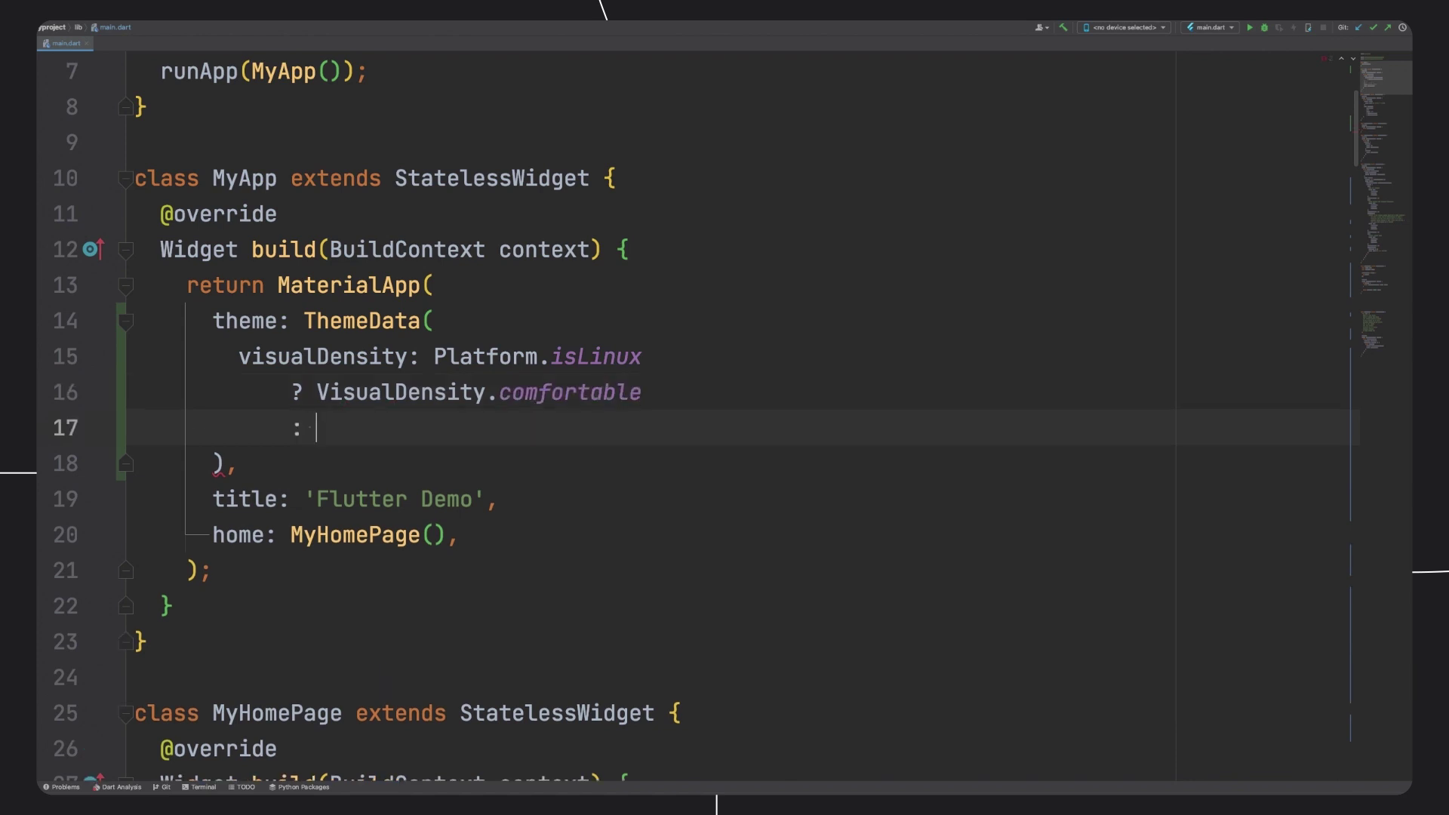
type("VisualDensity.compact")
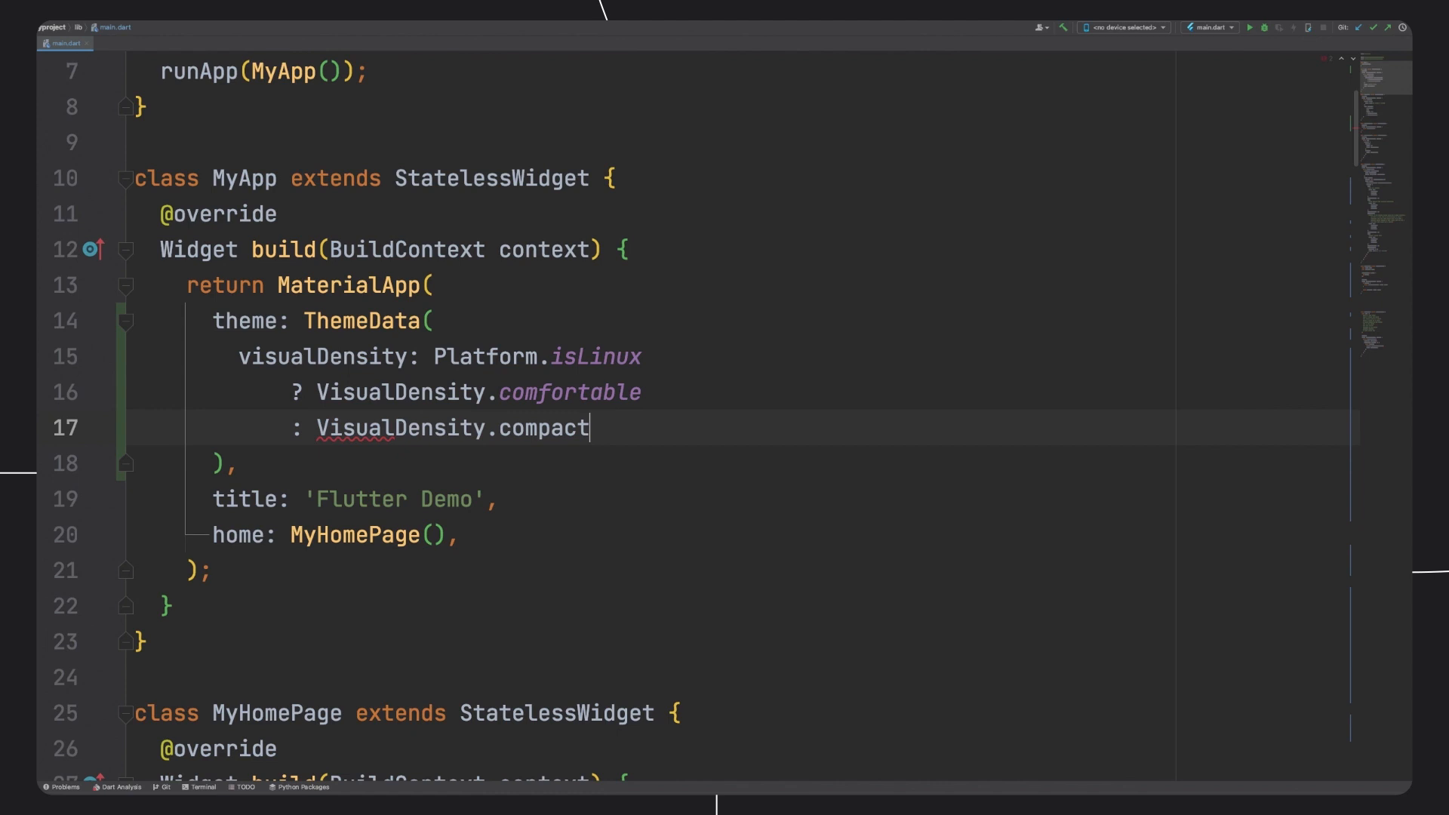
left_click(1255, 27)
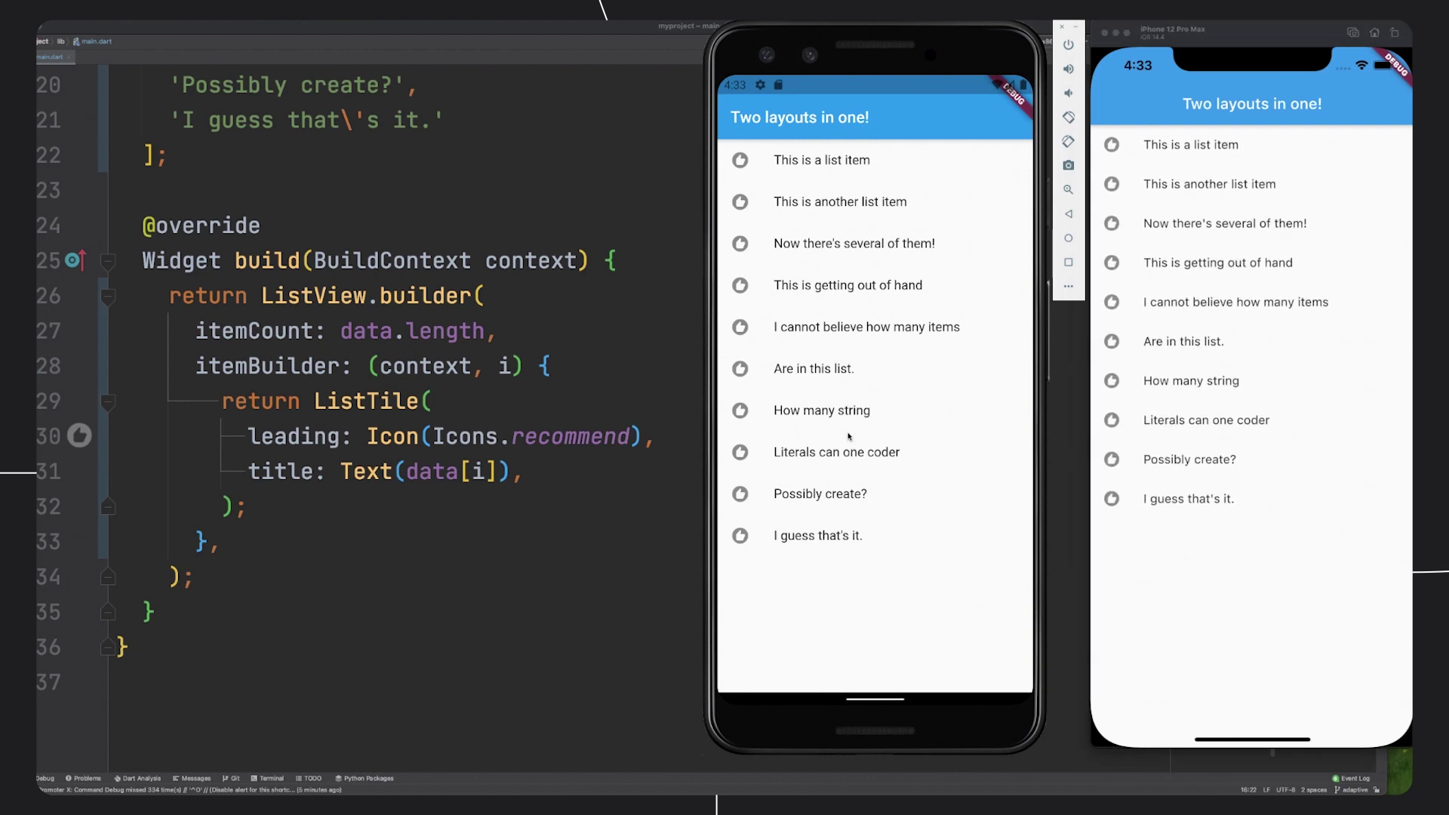
- Start a physics: Bounc... argument inside the ListView.builder options
left_click(821, 160)
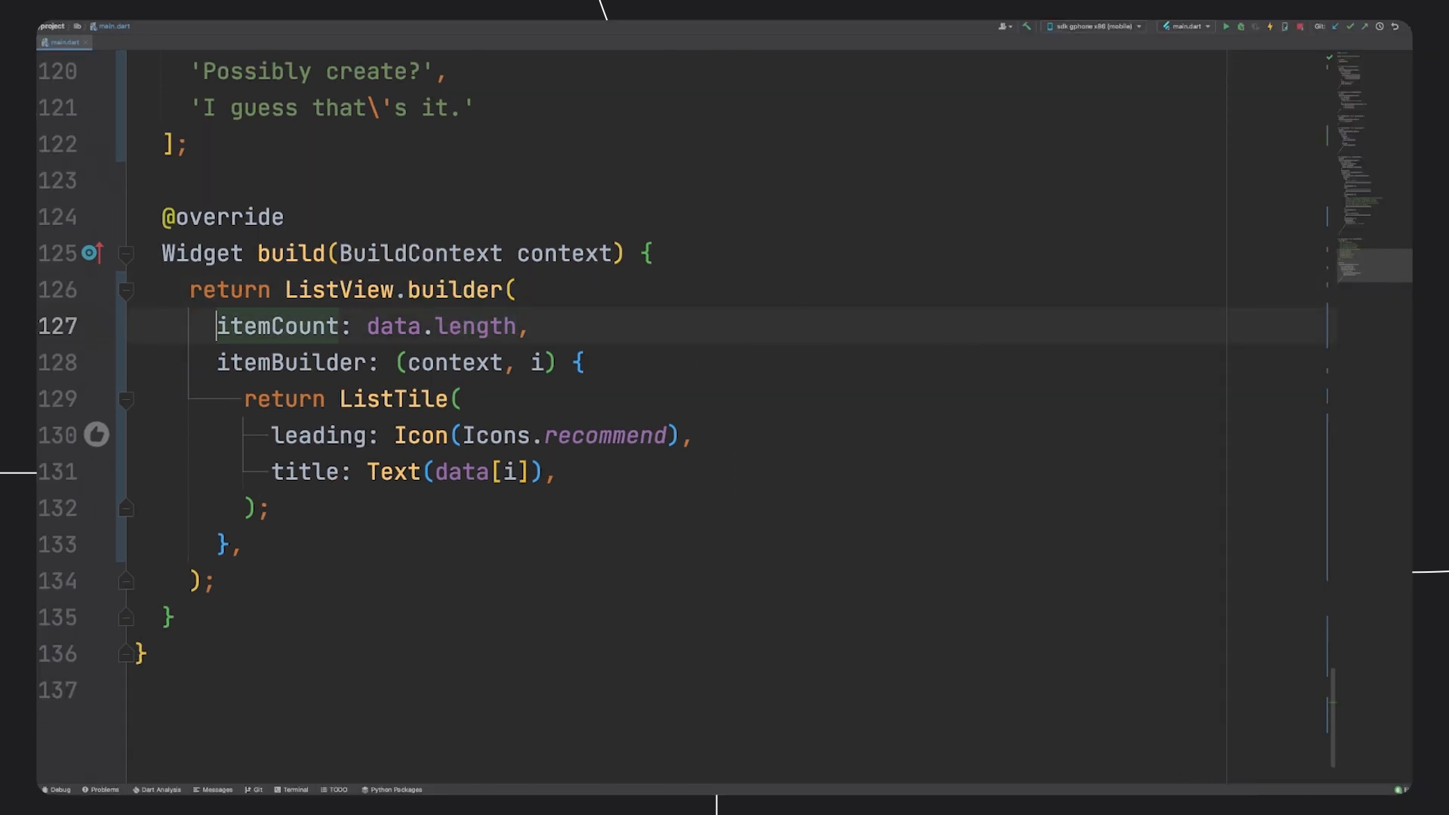
type("physics: Bounc")
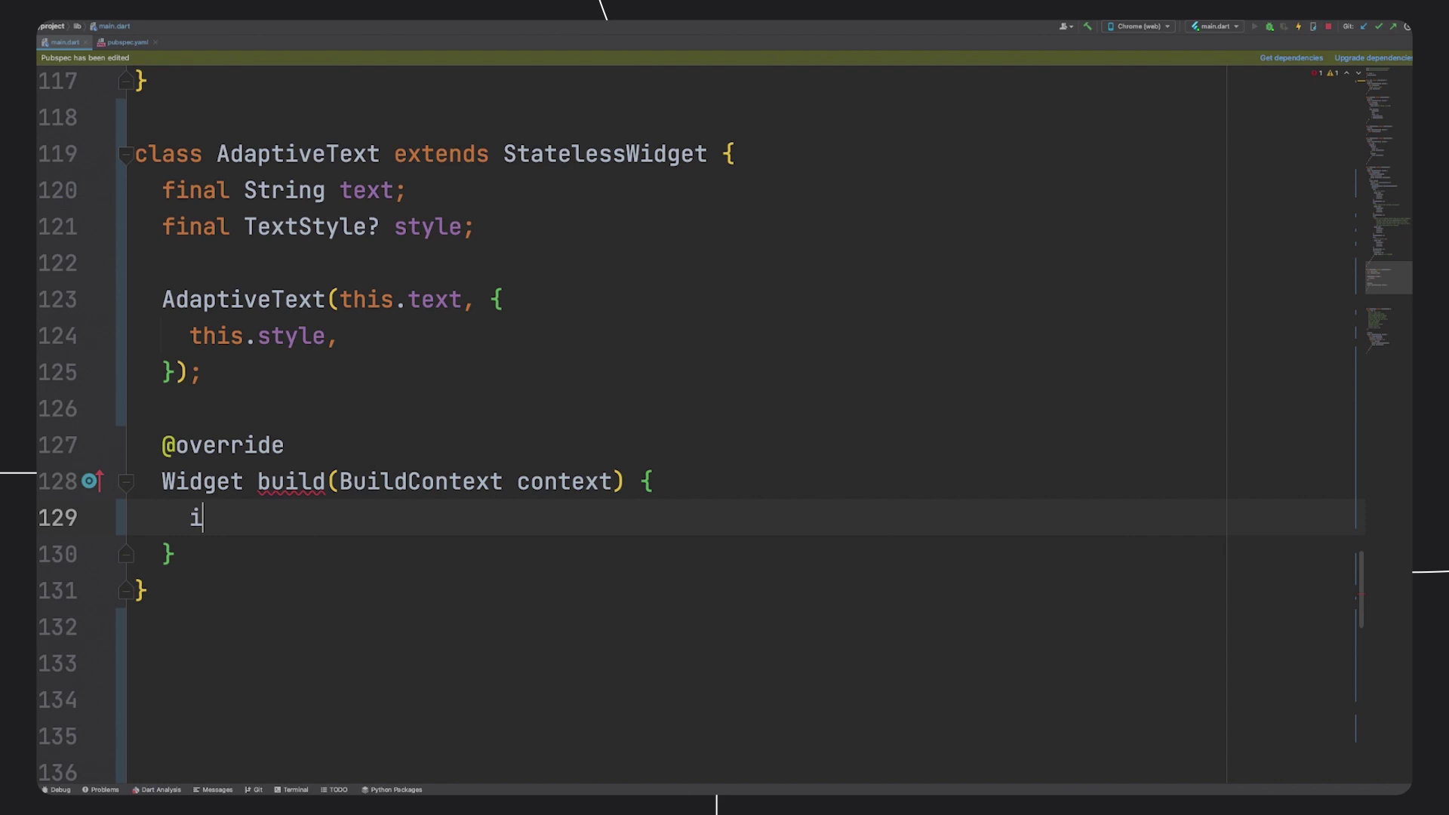
- Return SelectableText(text, style: style) inside an if (kIsWeb) branch of build
type("f (kIsWeb) {")
type("return")
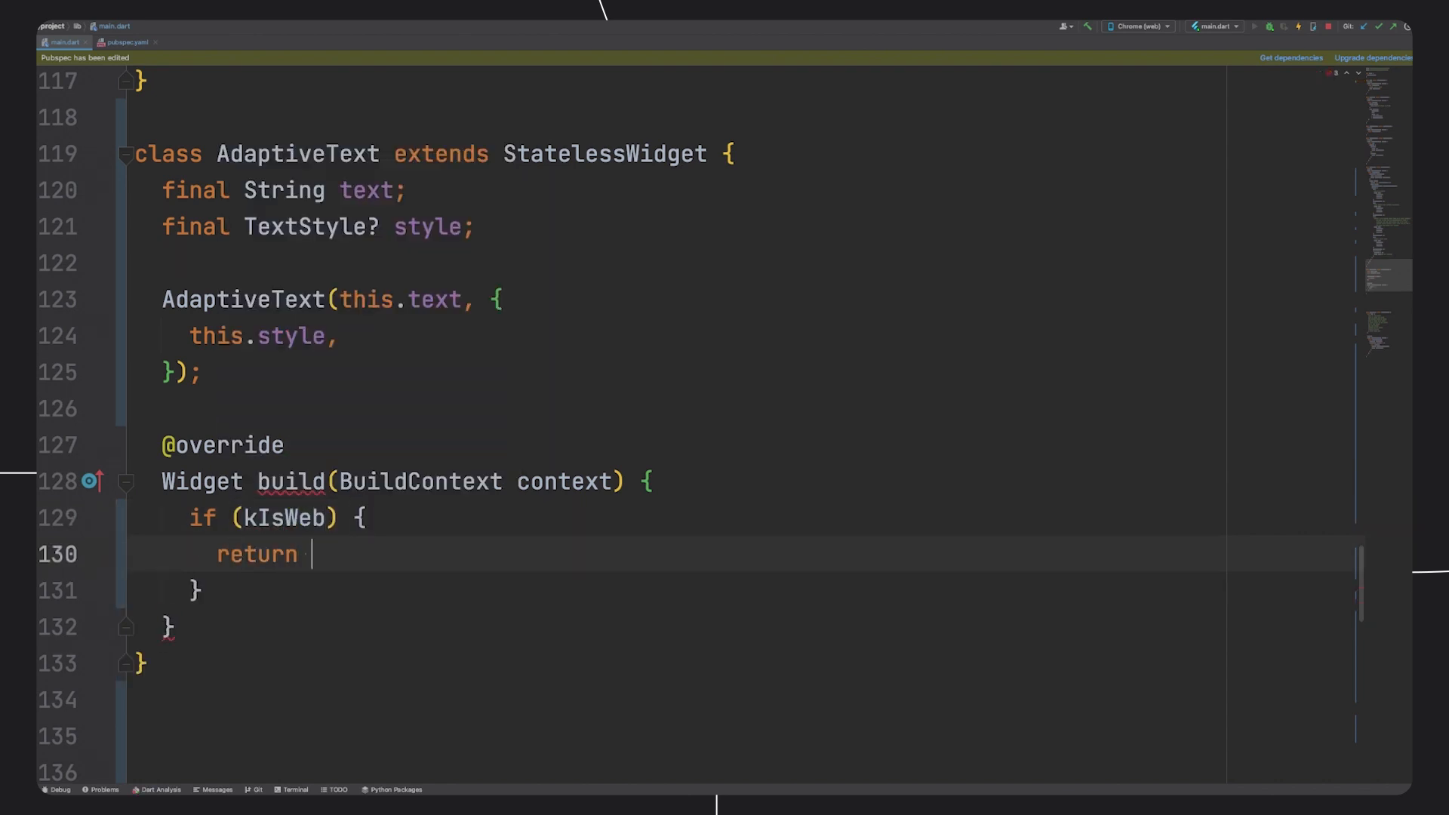
type("SelectableText(text,")
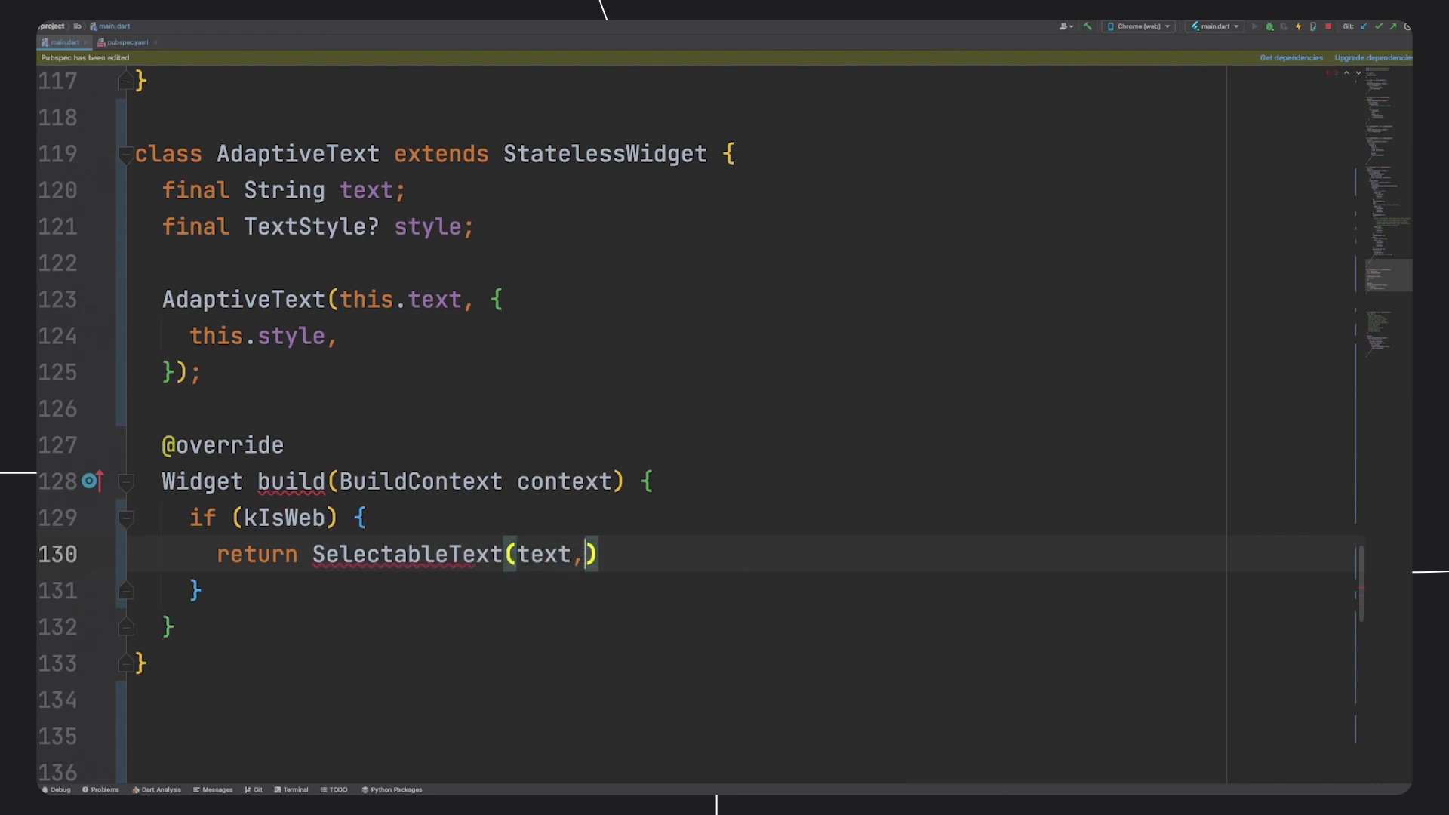
type("style: style")
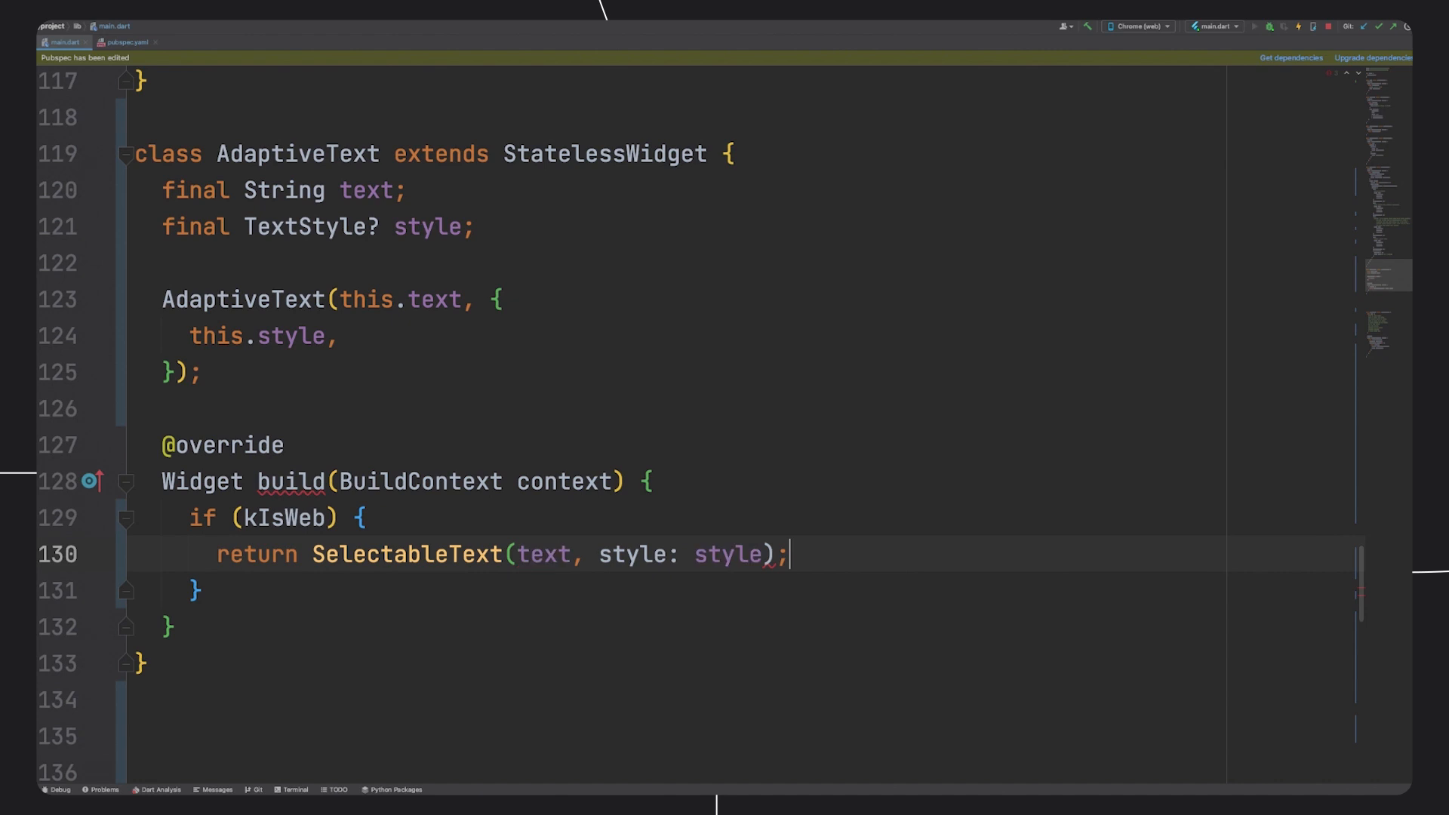
key("Enter")
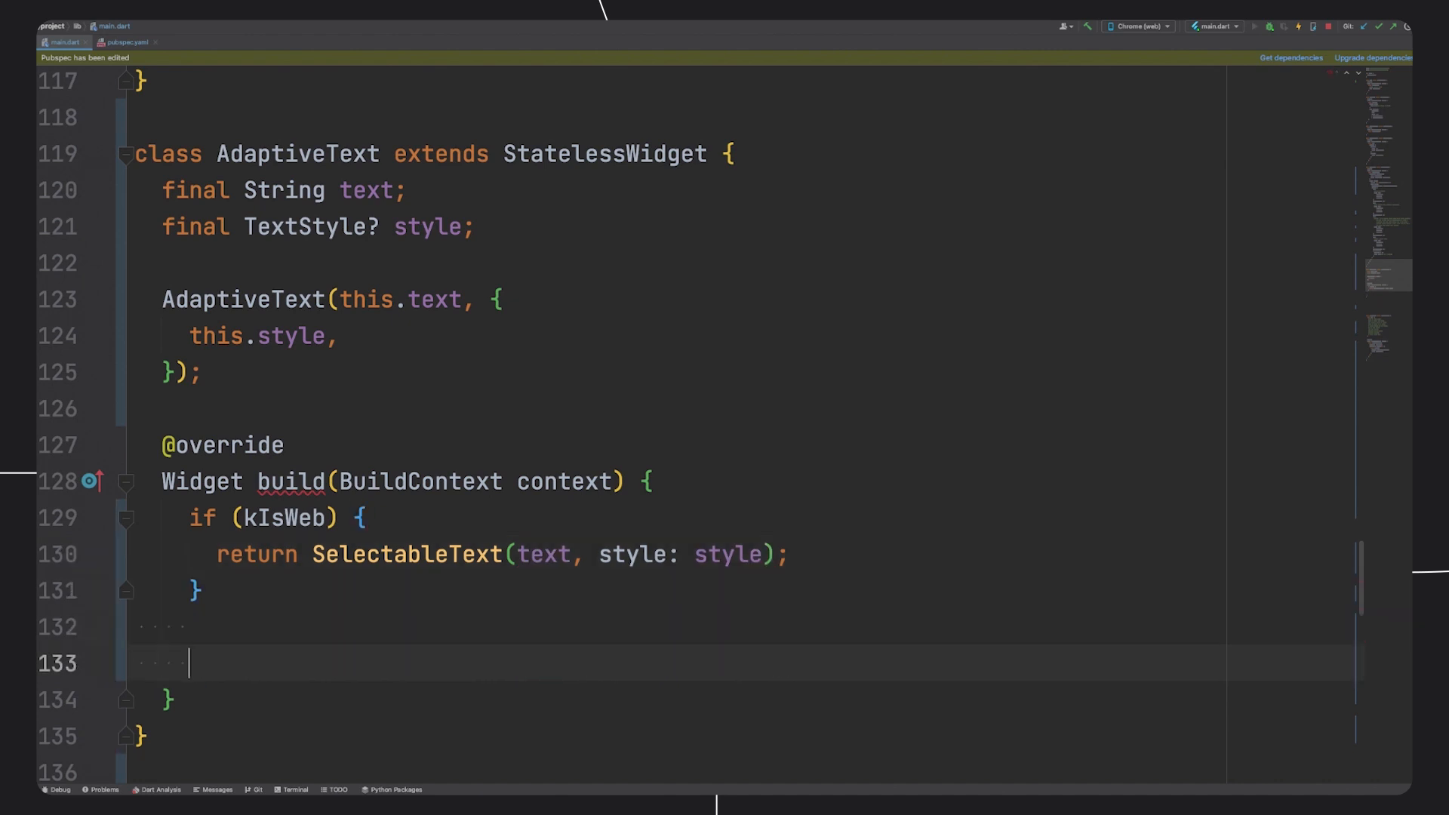
- Return Text(text, style: style) otherwise, and rename the paragraph's Text call to AdaptiveText
type("return Text(")
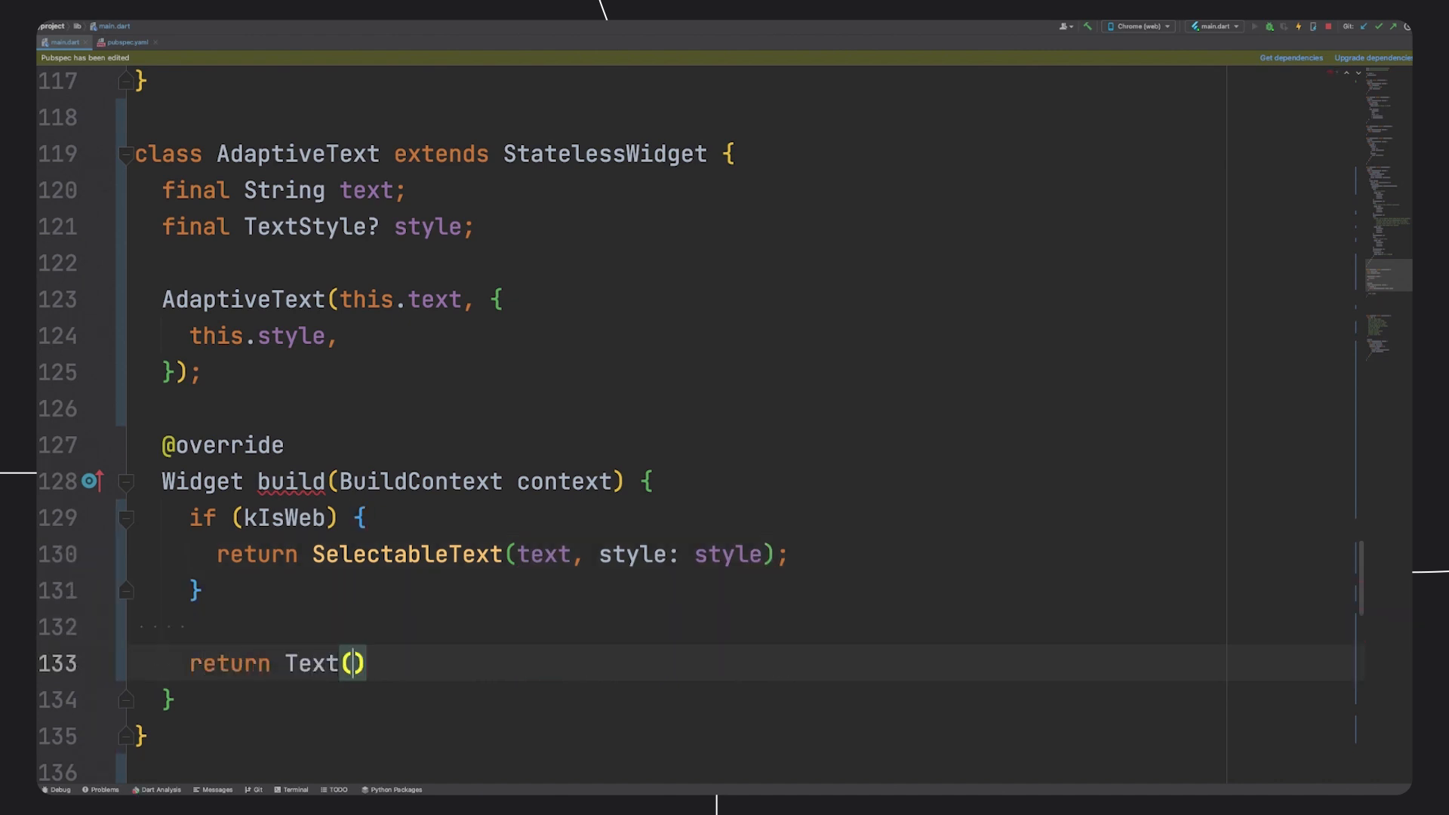
type("text, style: s")
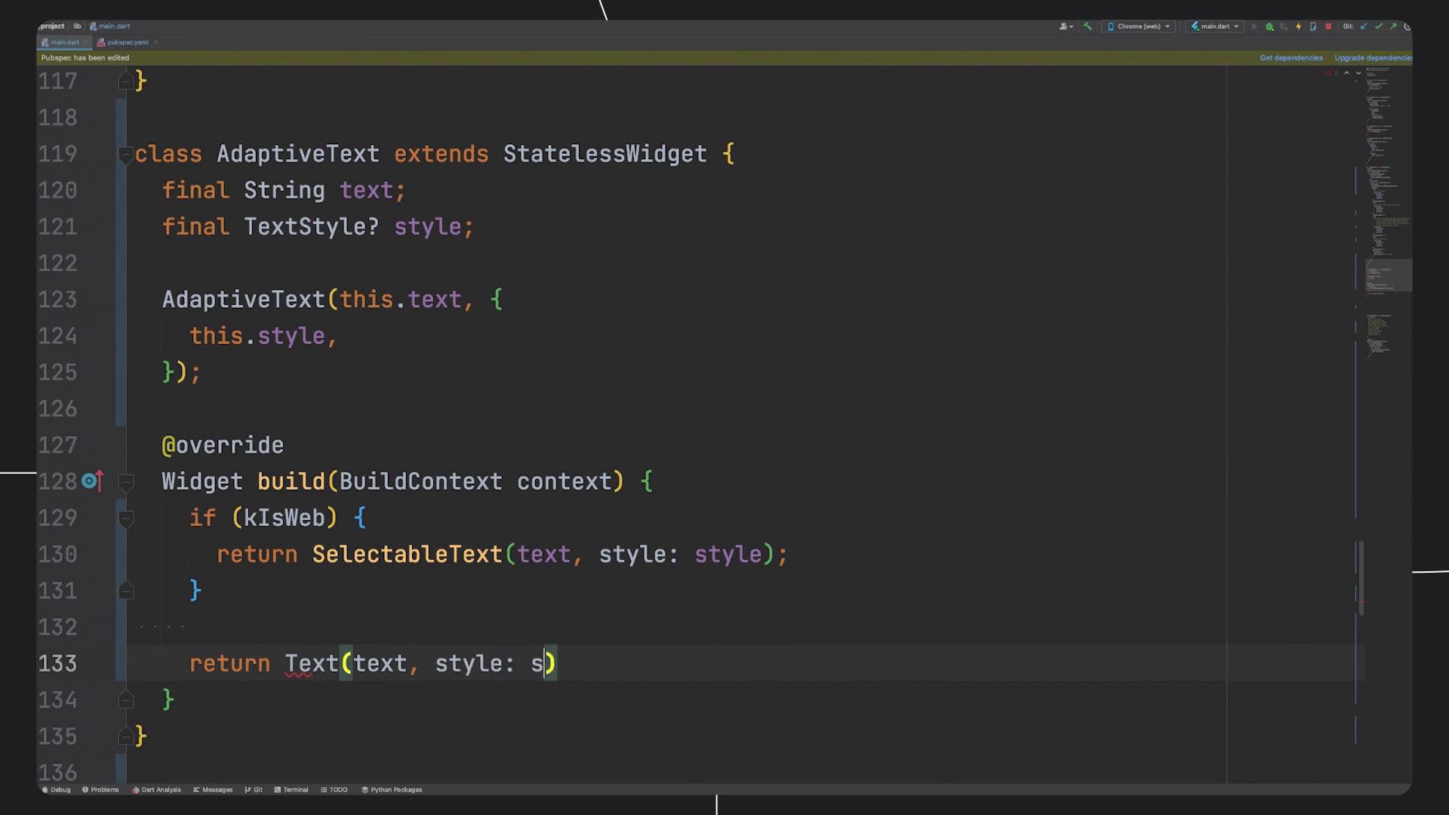
type("tyle")
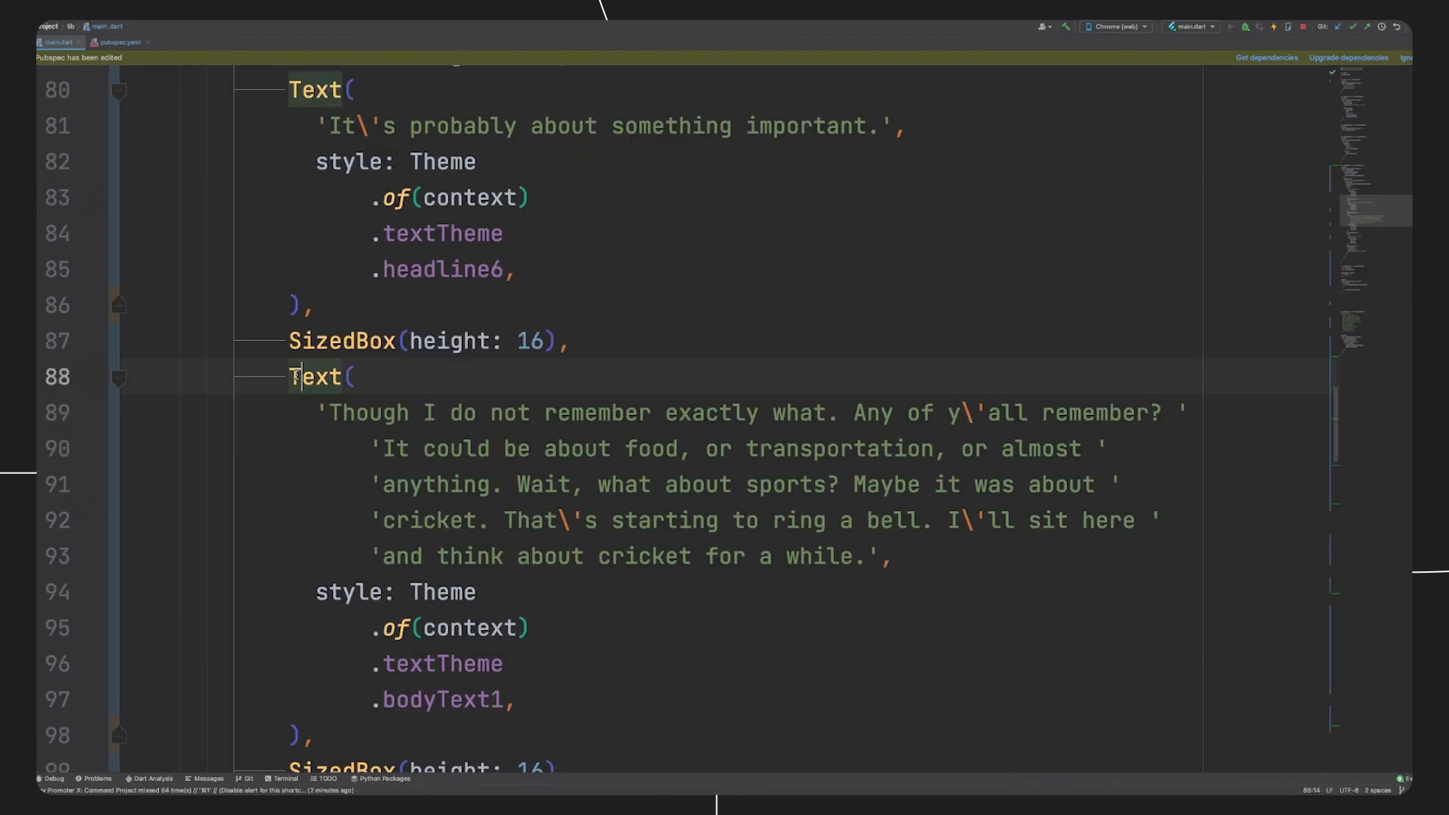
type("Adaptive")
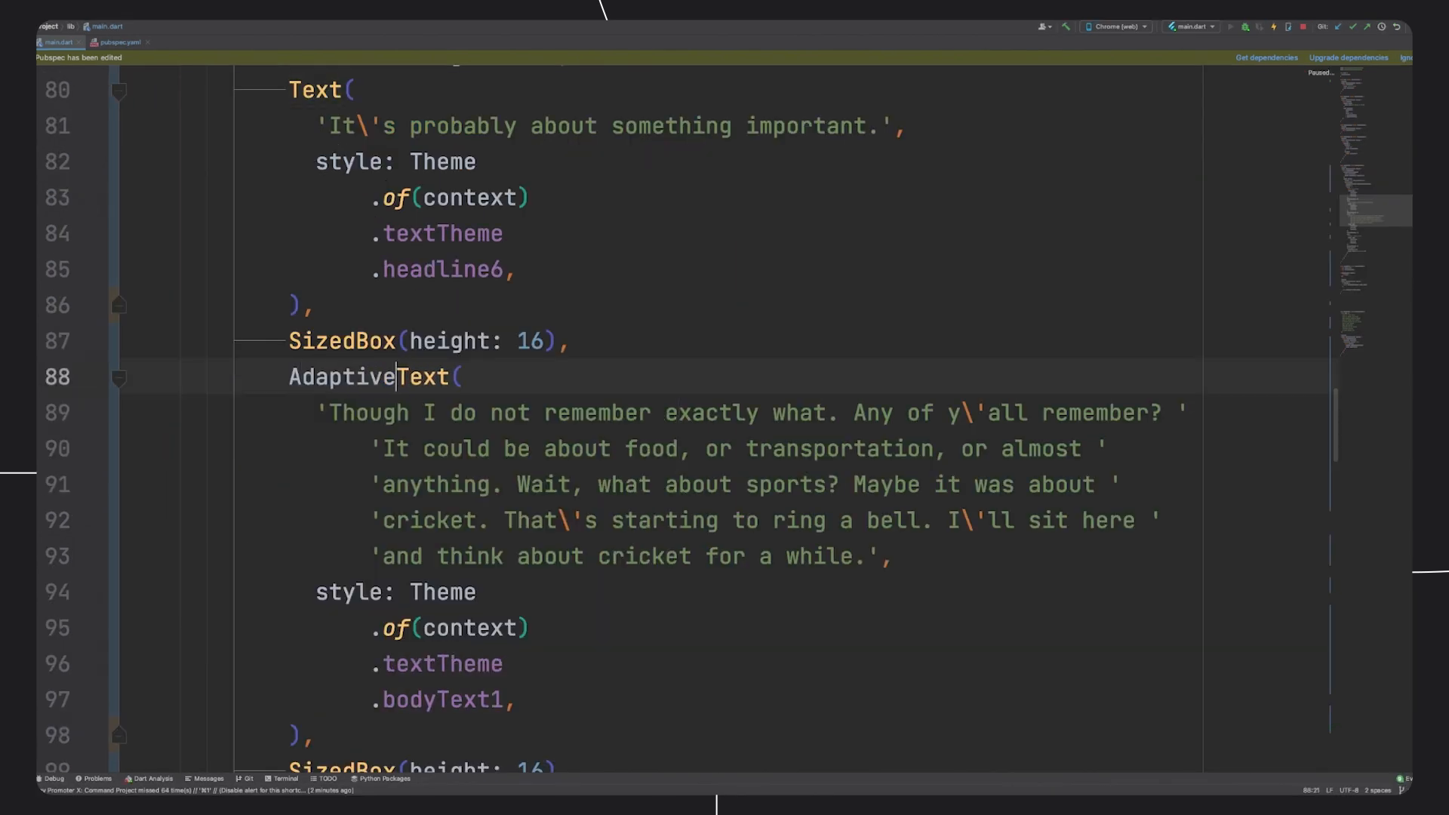